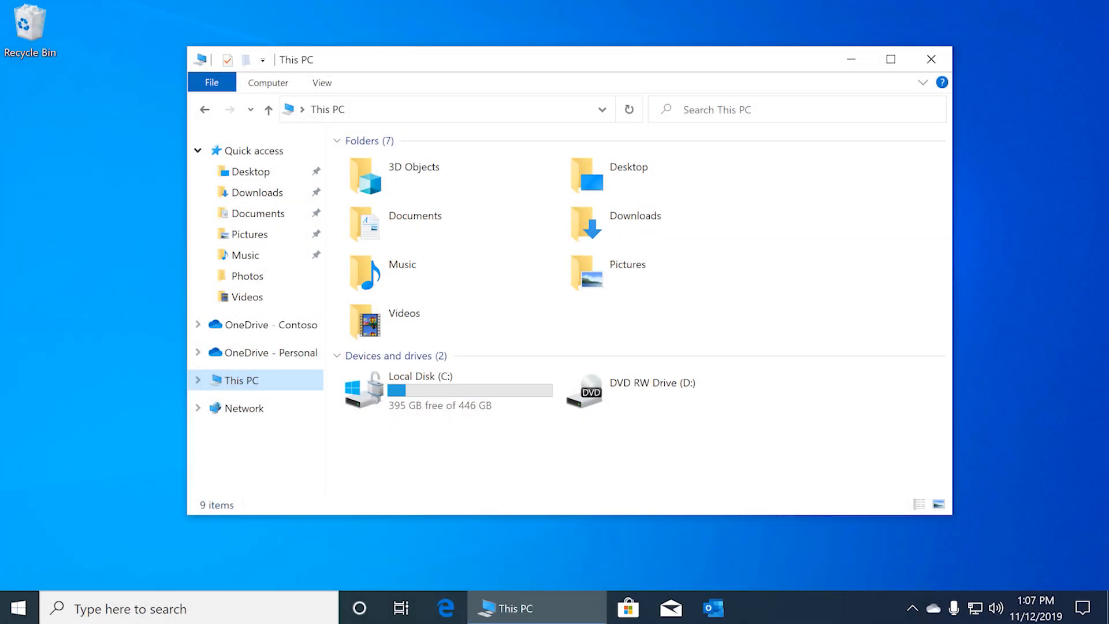
Step: Show the OneDrive - Personal folder with its cloud-only files
click(275, 352)
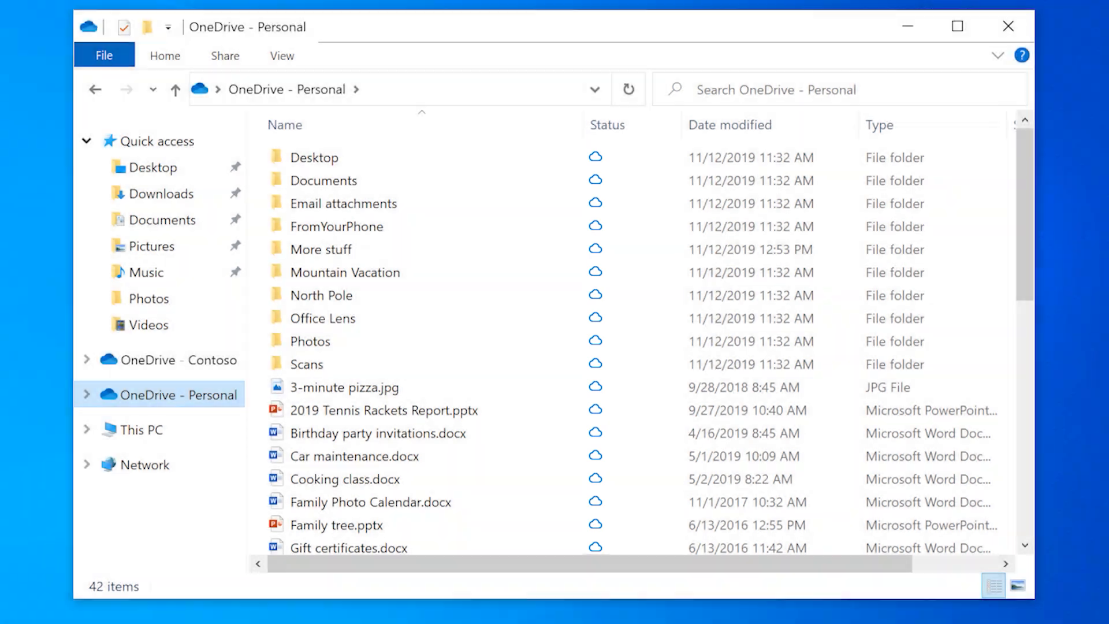
Step: Download 3-minute pizza.jpg by viewing it, then search 'st' for storage settings
click(347, 387)
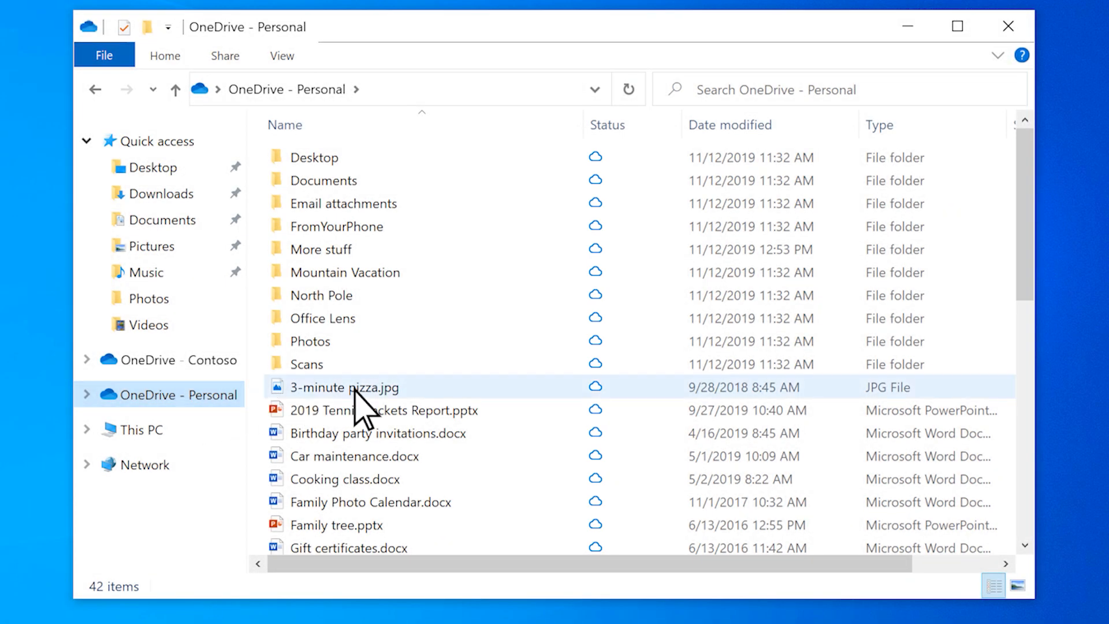
double_click(344, 387)
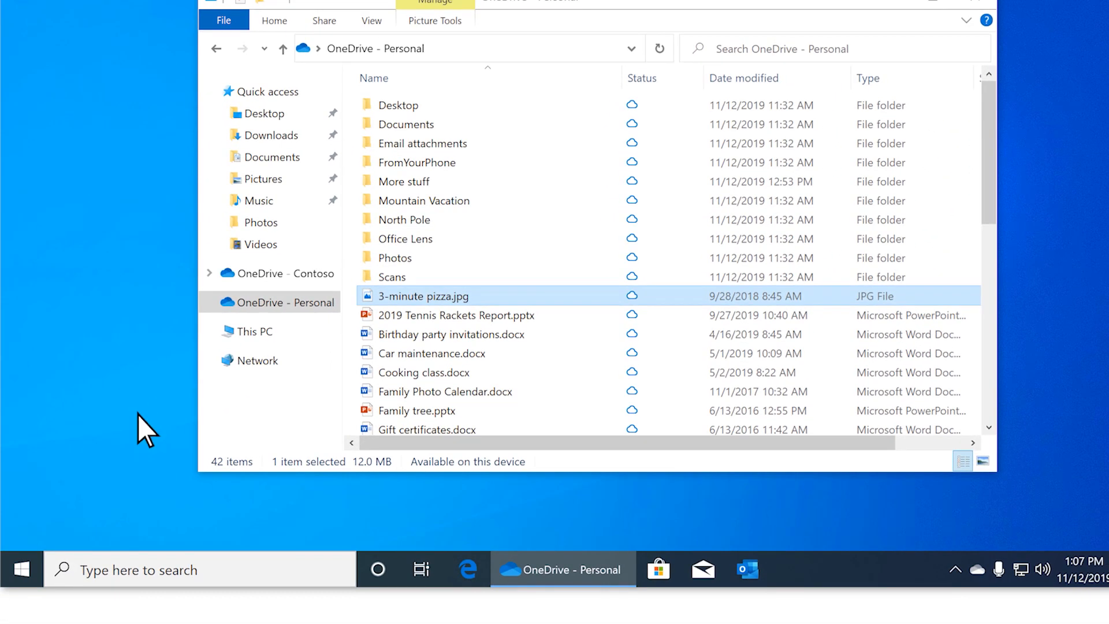
text(st)
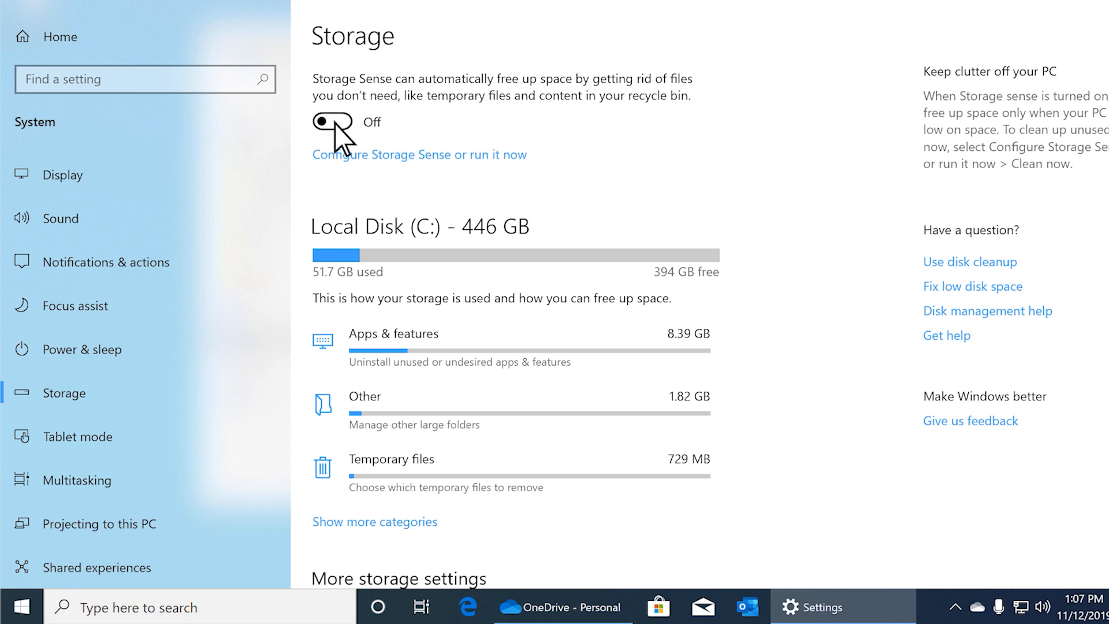
Step: Switch the Storage Sense toggle to On
click(333, 121)
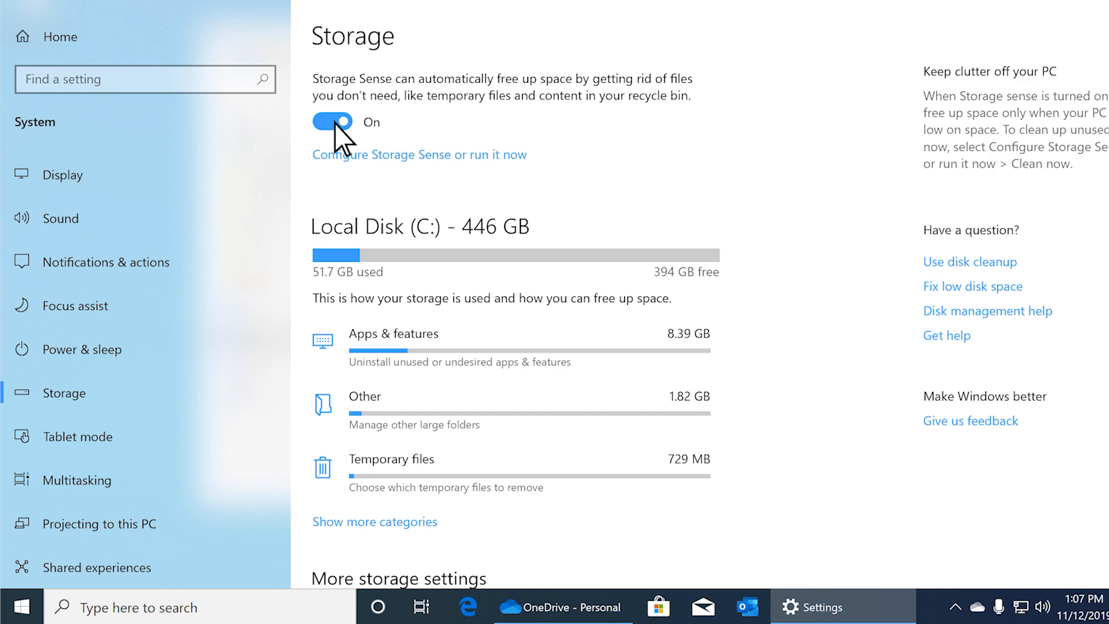
Step: Configure Storage Sense so OneDrive content goes online-only after 30 days unopened
click(418, 154)
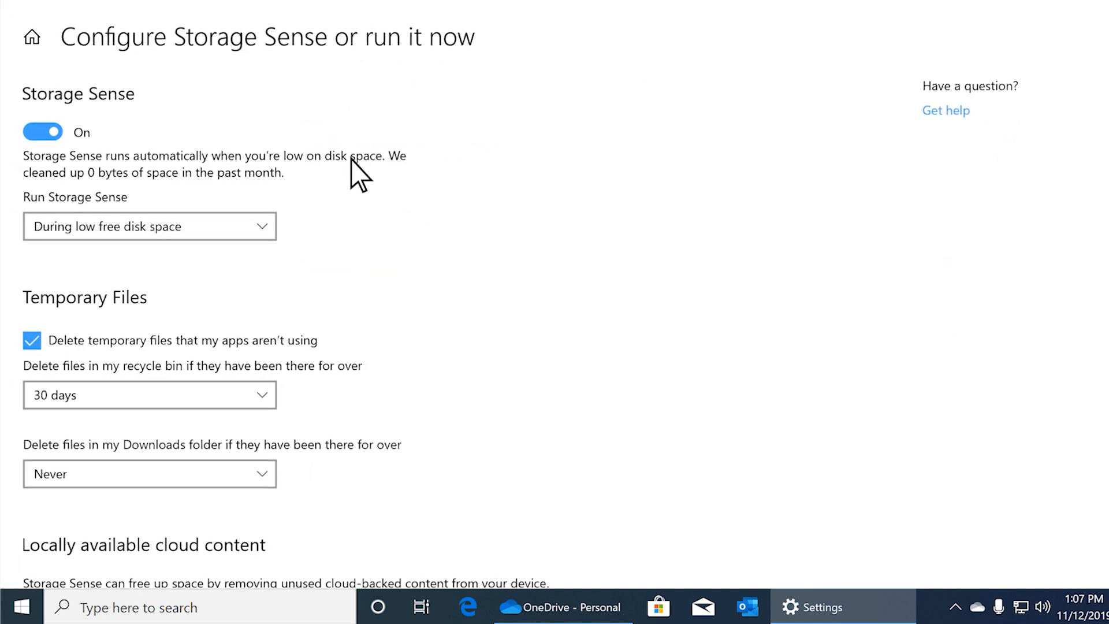
scroll(down, 3)
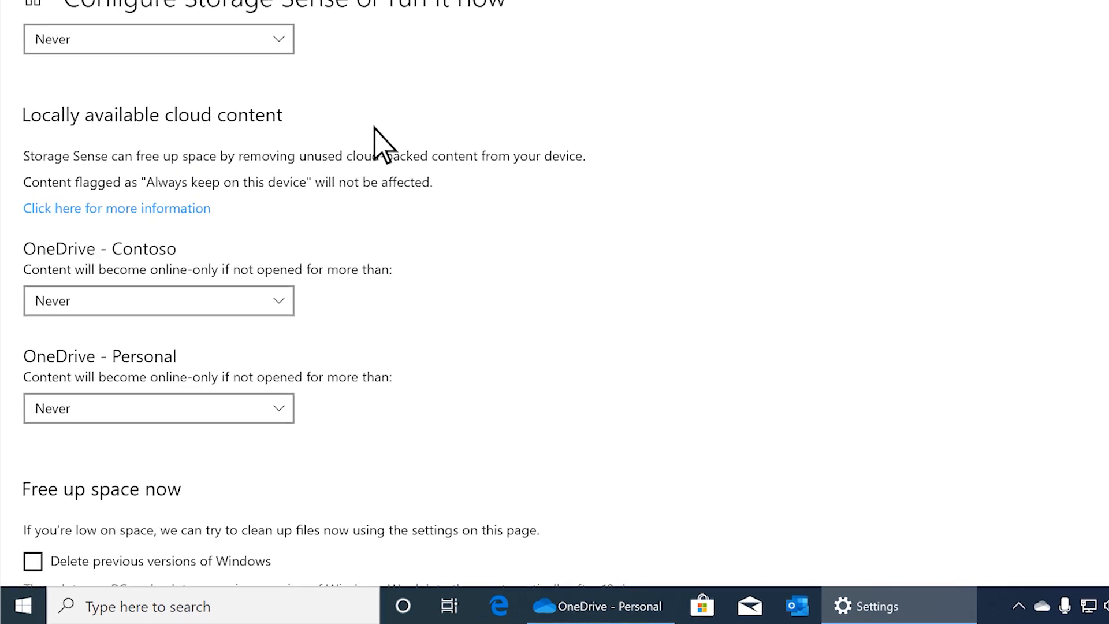
scroll(down, 3)
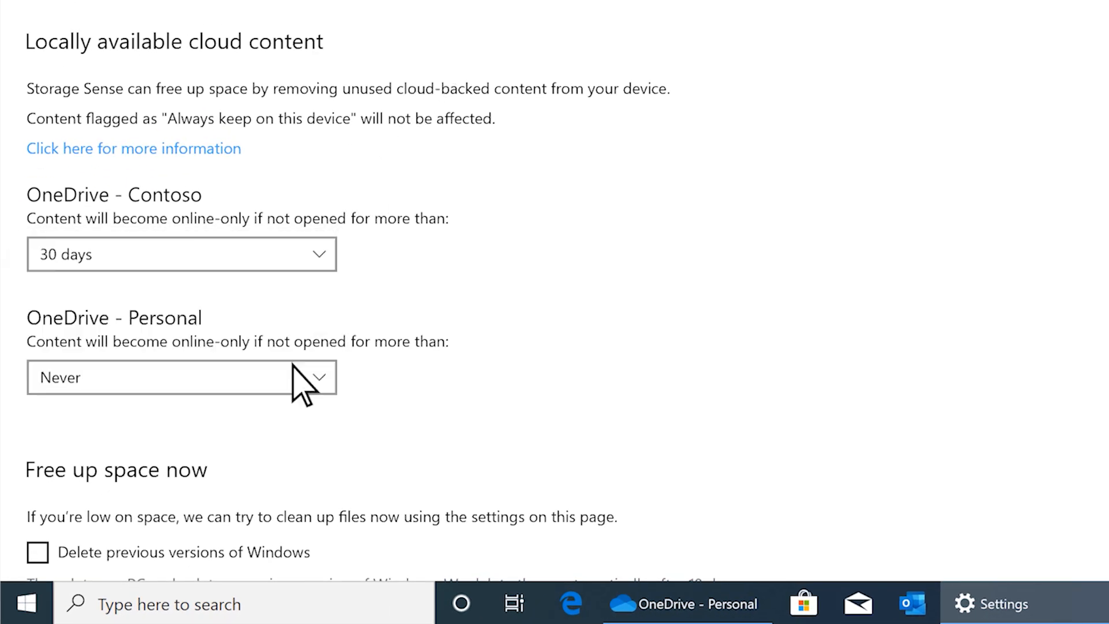
click(181, 376)
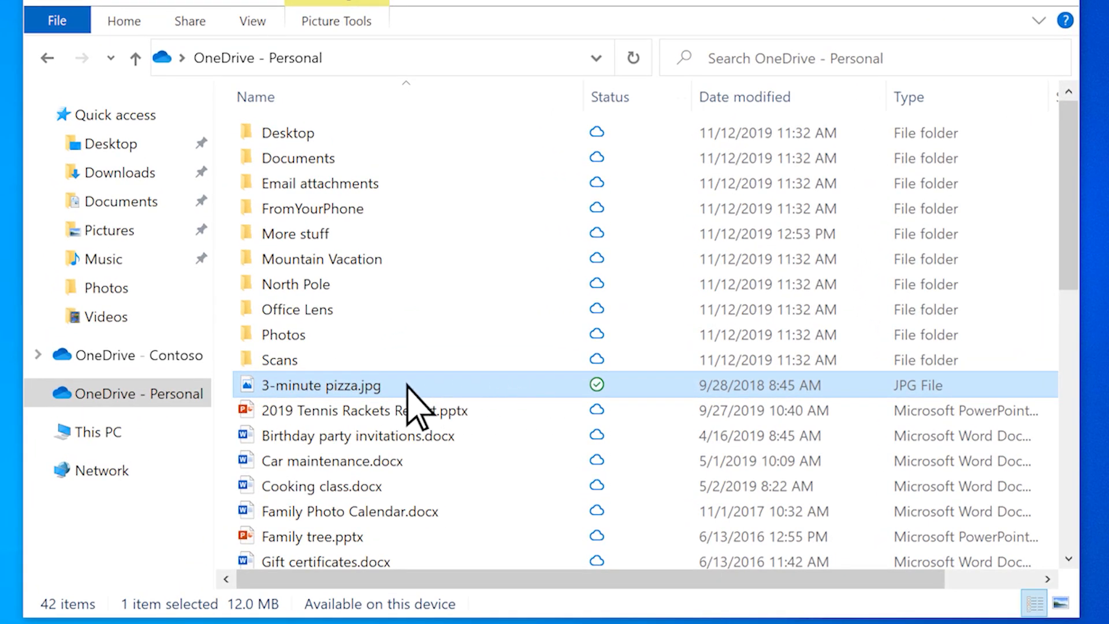
Step: Mark 3-minute pizza.jpg as Always keep on this device
right_click(320, 386)
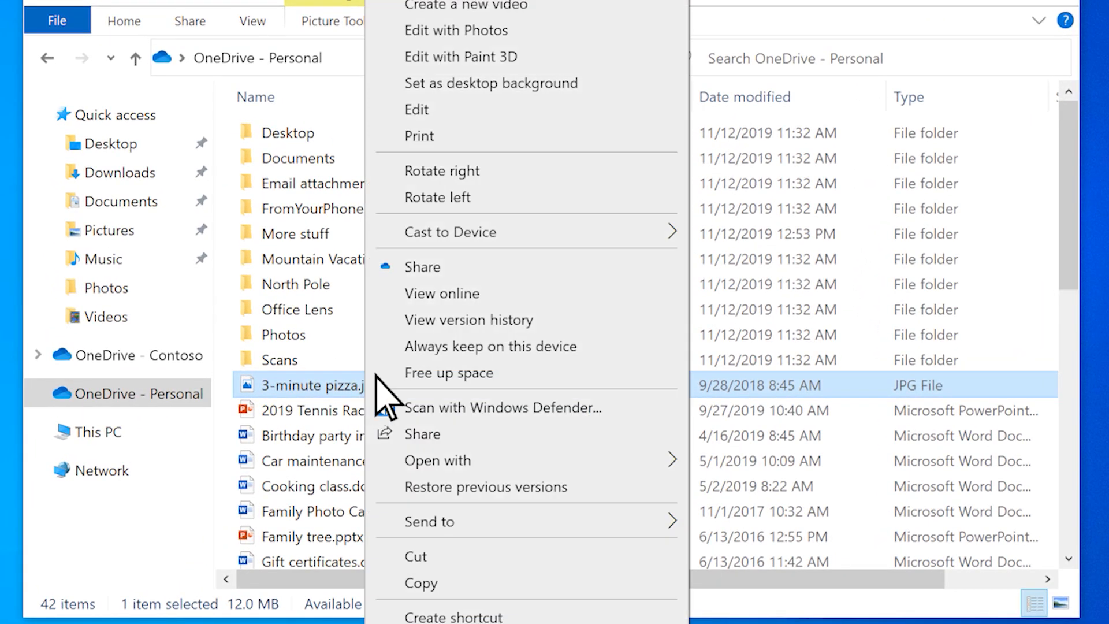
click(490, 346)
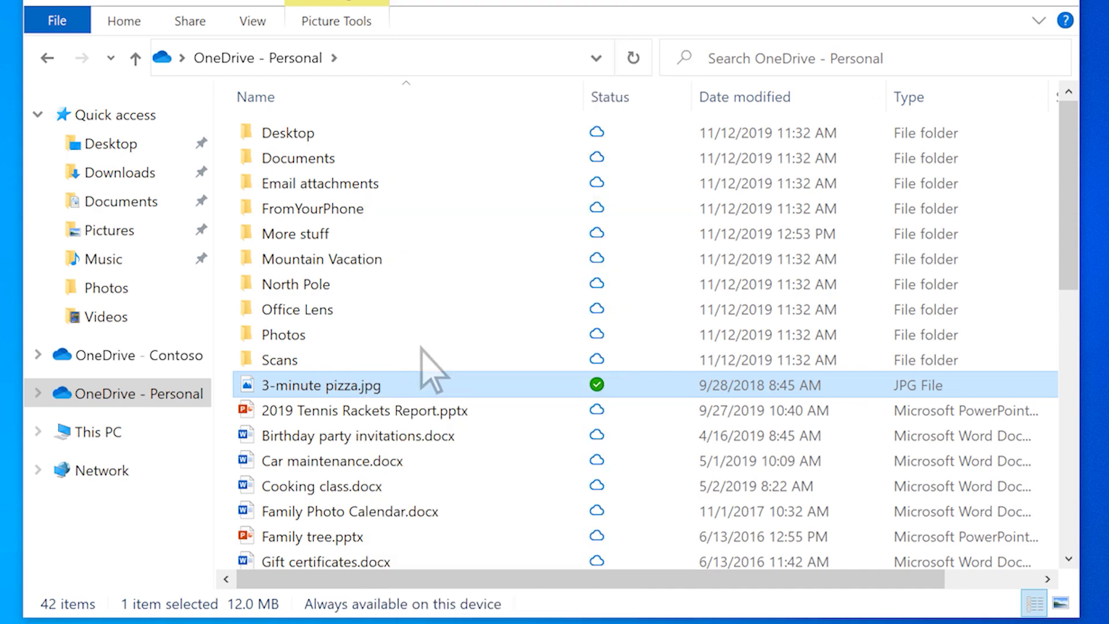
mouse_move(431, 371)
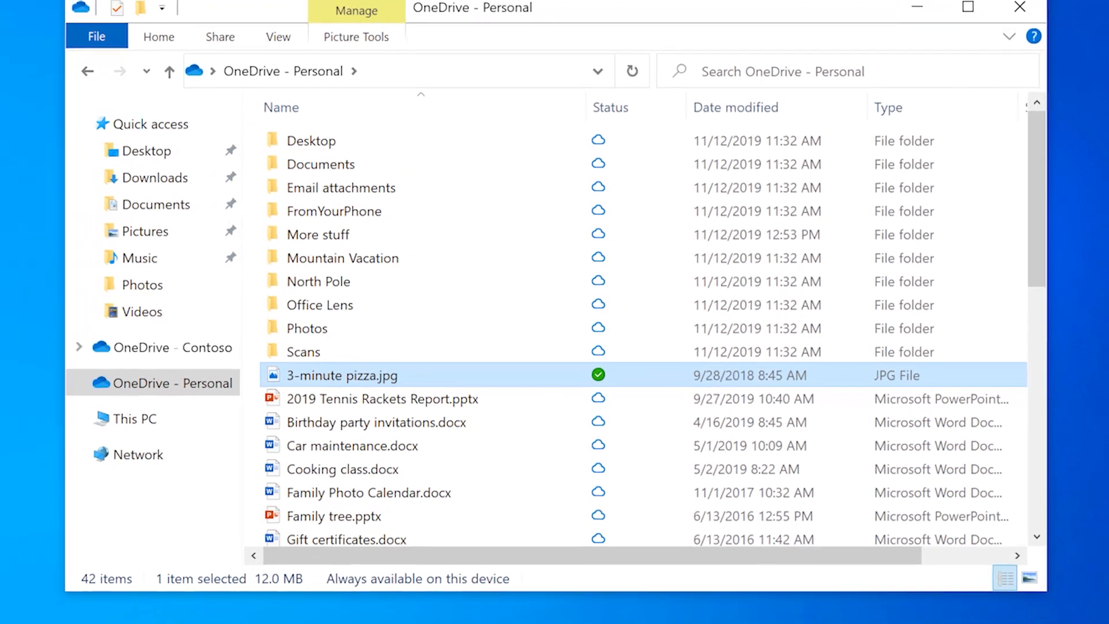
click(968, 7)
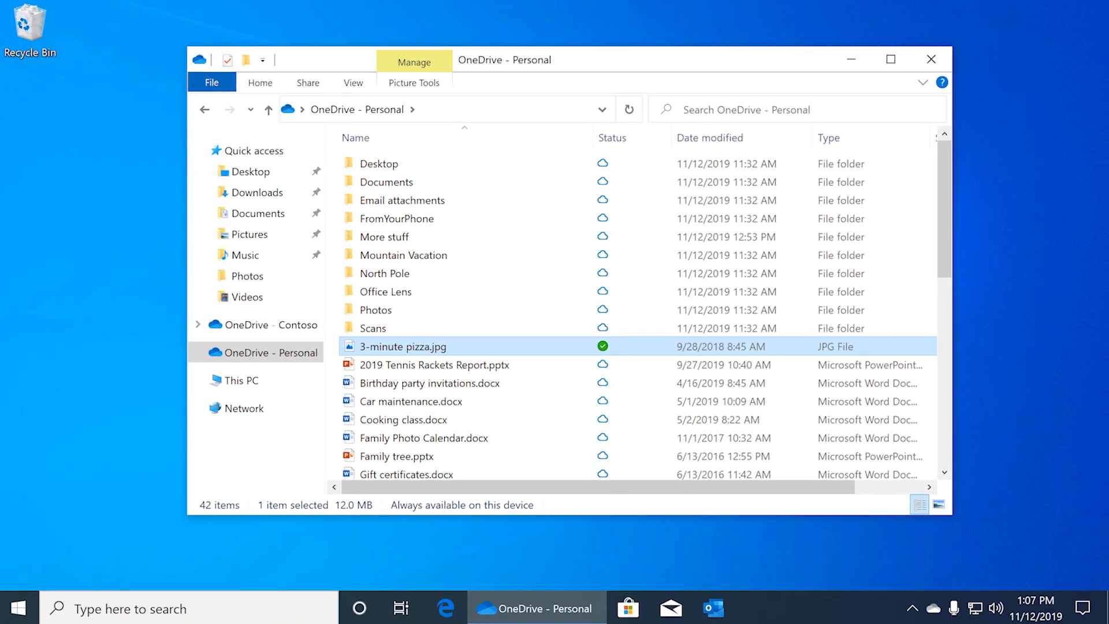